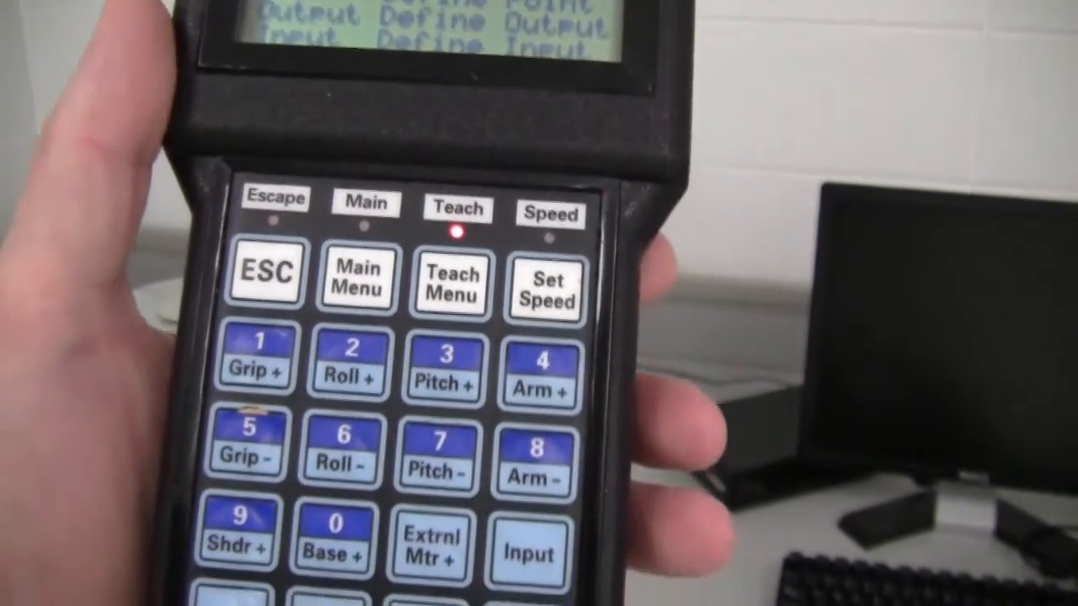
left_click(357, 278)
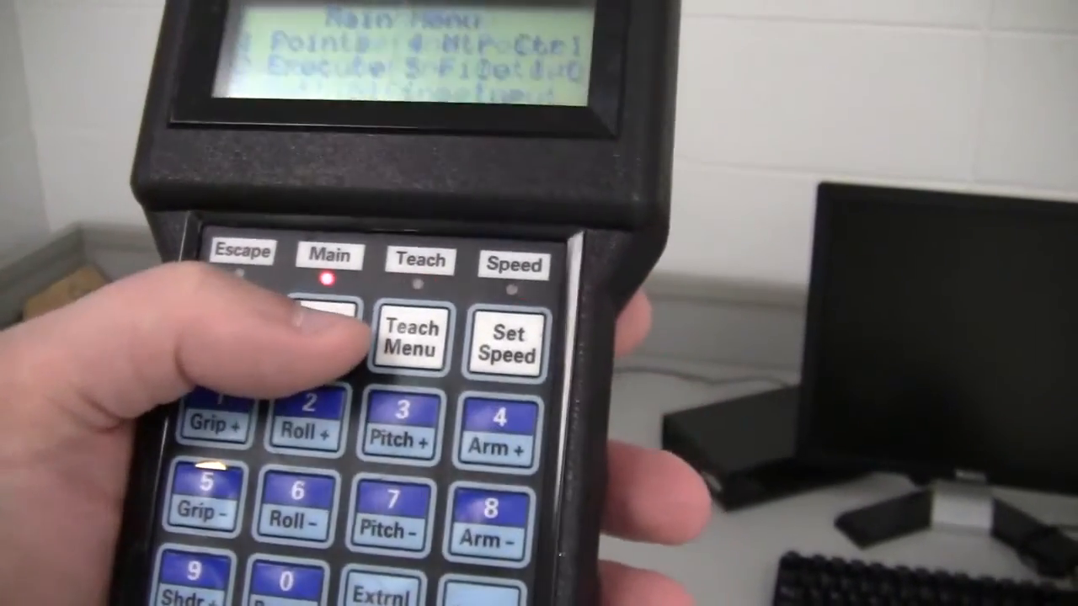